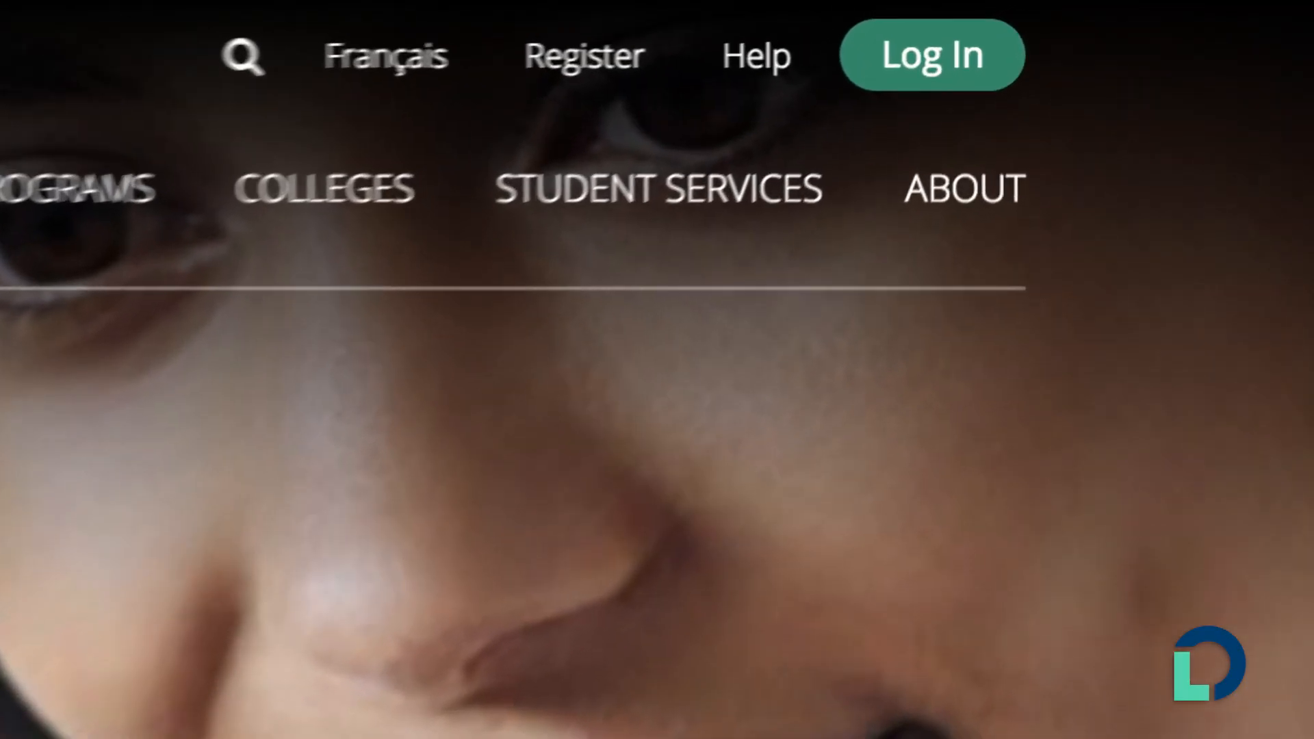
Sign in to the OntarioLearn Portal with the username and password.
{"action": "left_click", "coordinate": [935, 55]}
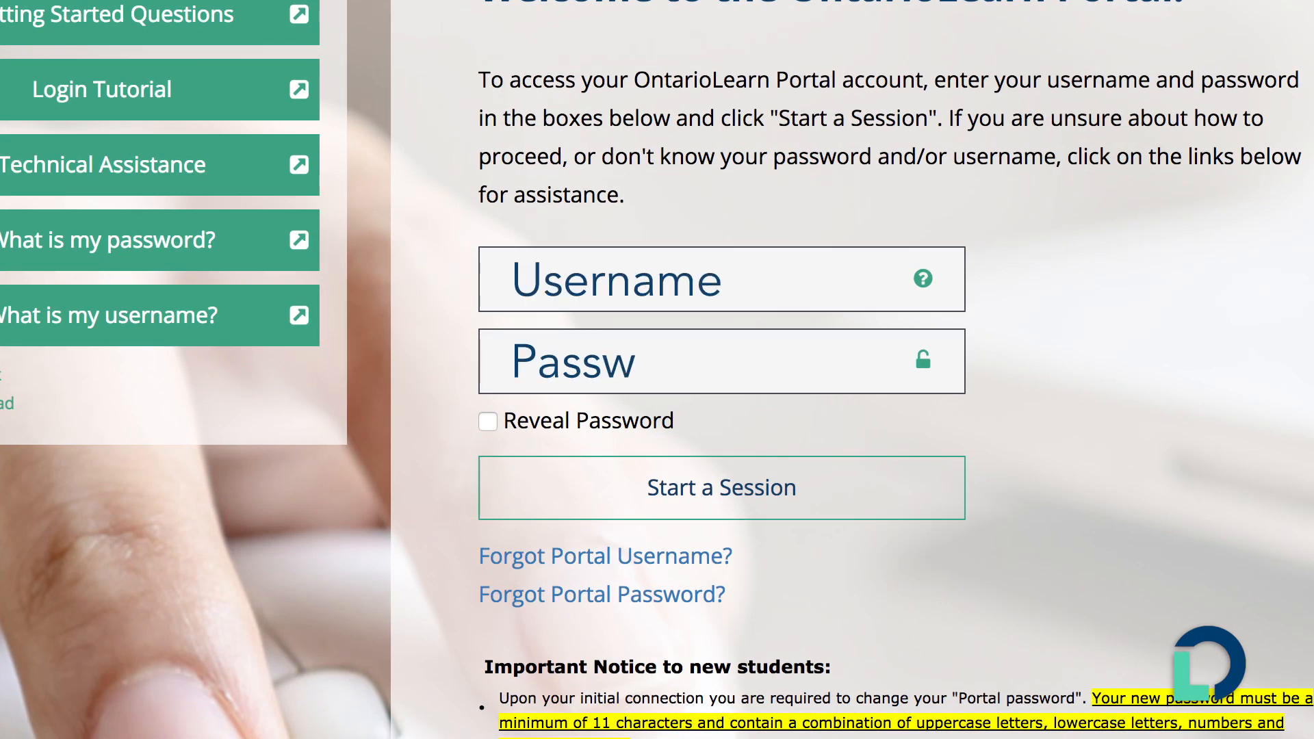
{"action": "type", "text": "Password Here"}
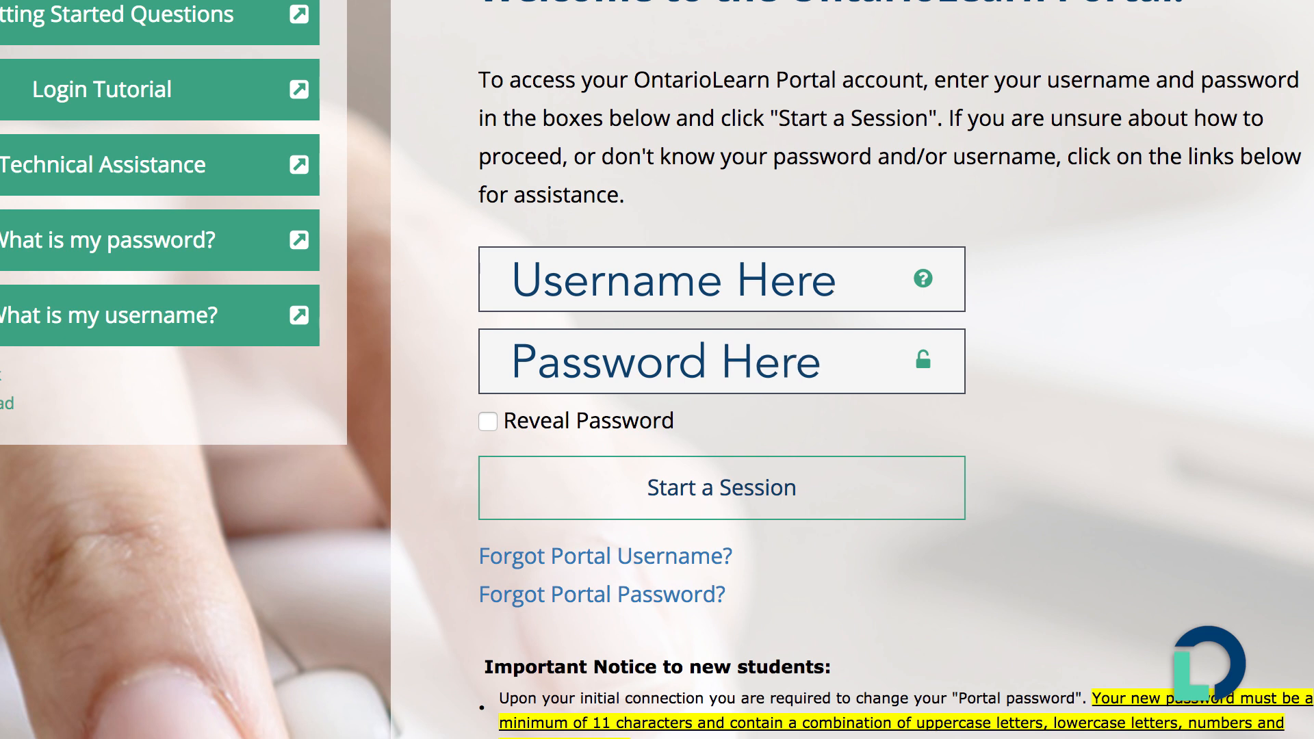
{"action": "left_click", "coordinate": [720, 487]}
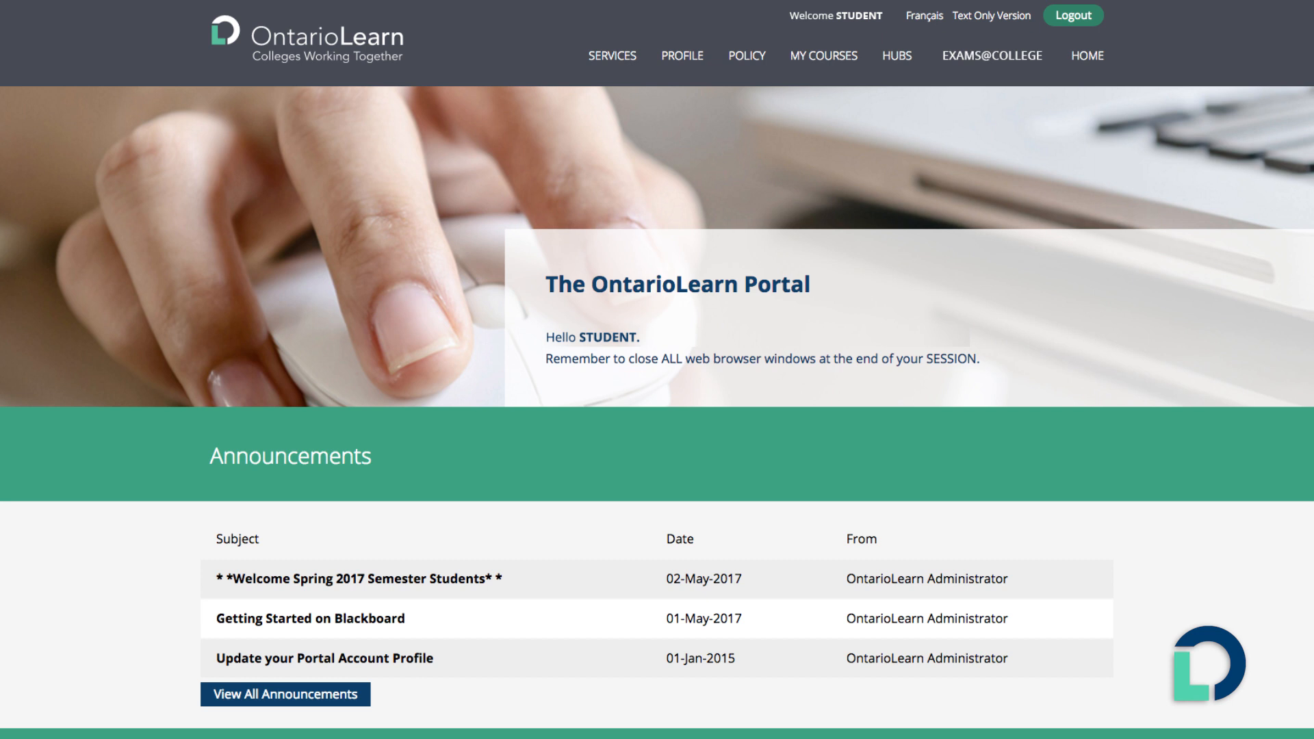
Scroll through the portal home announcements before heading to Blackboard.
{"action": "scroll", "scroll_direction": "down", "scroll_amount": 3}
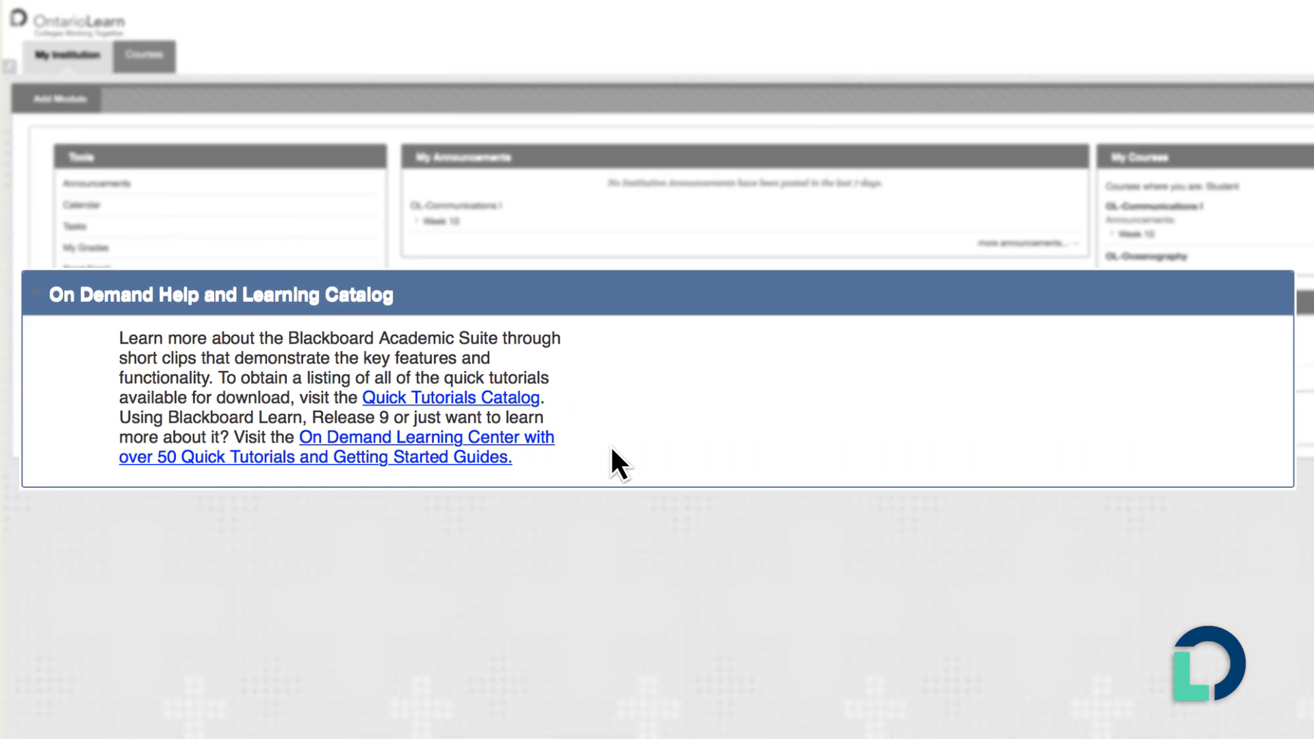
{"action": "left_click", "coordinate": [427, 438]}
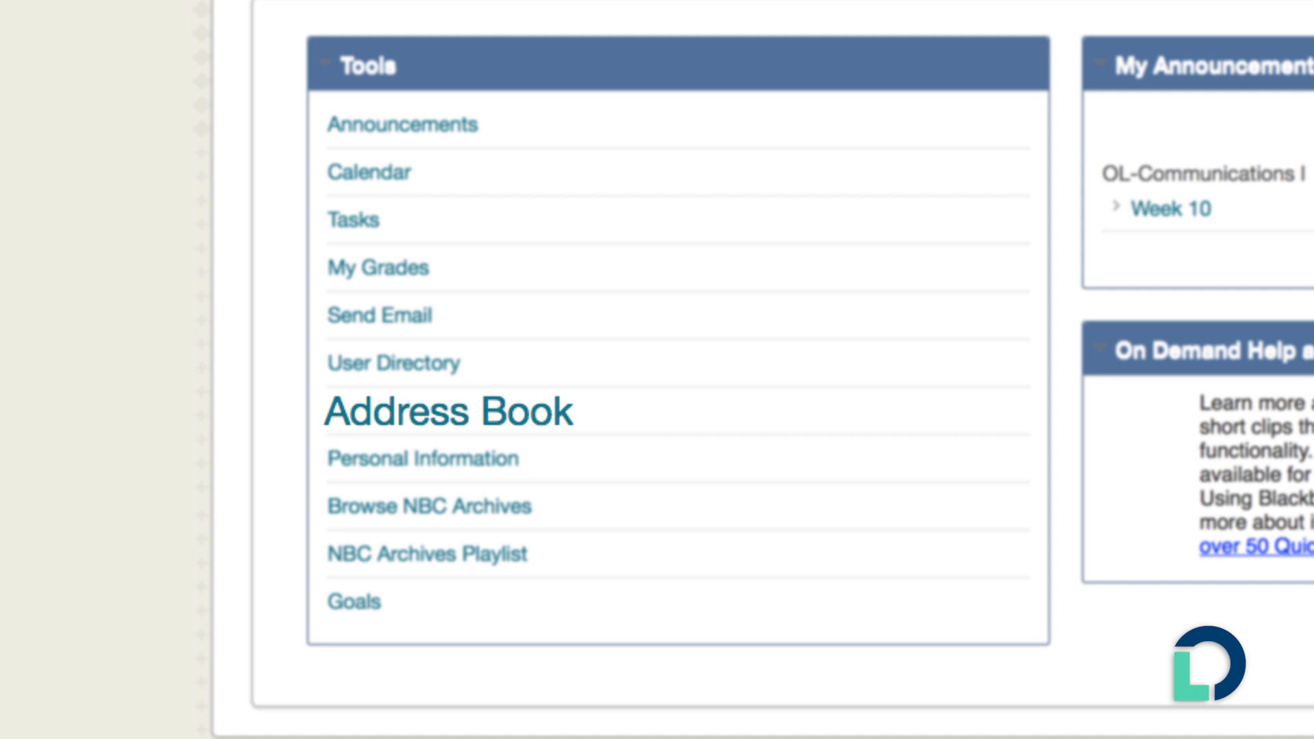
{"action": "mouse_move", "coordinate": [422, 458]}
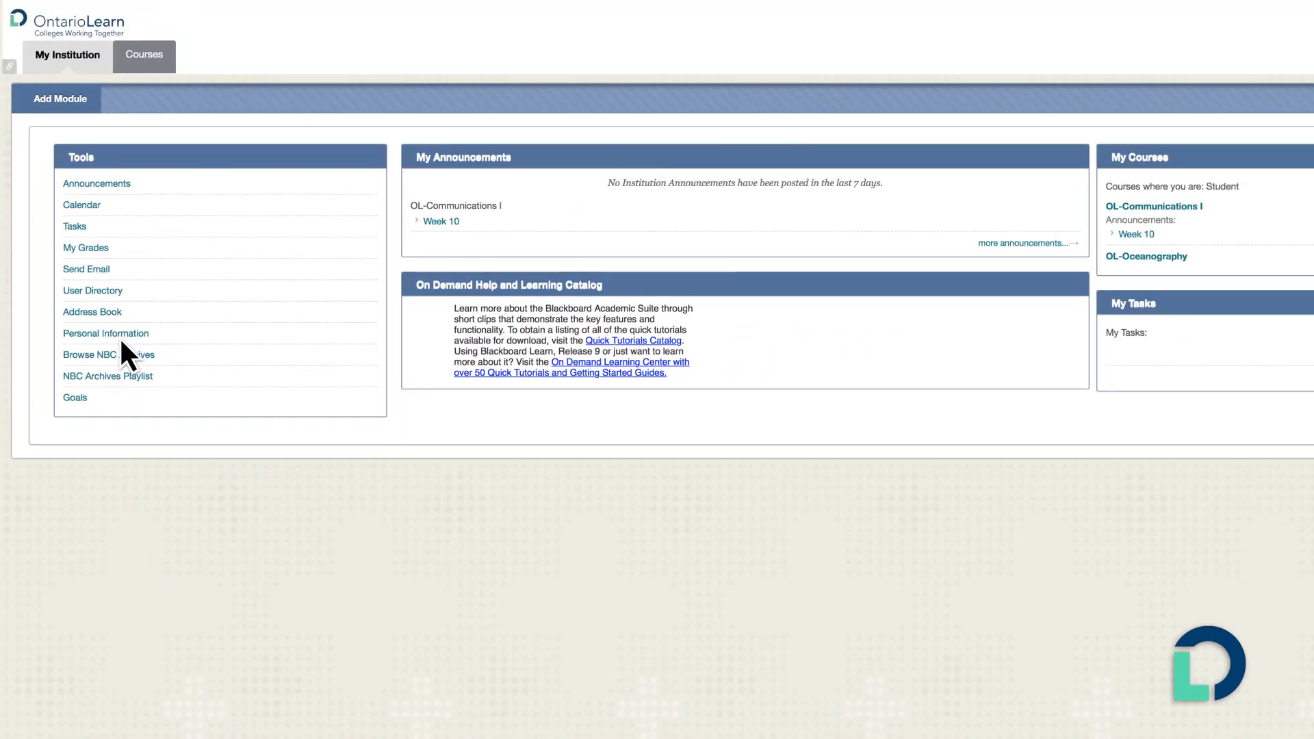
{"action": "left_click", "coordinate": [106, 332]}
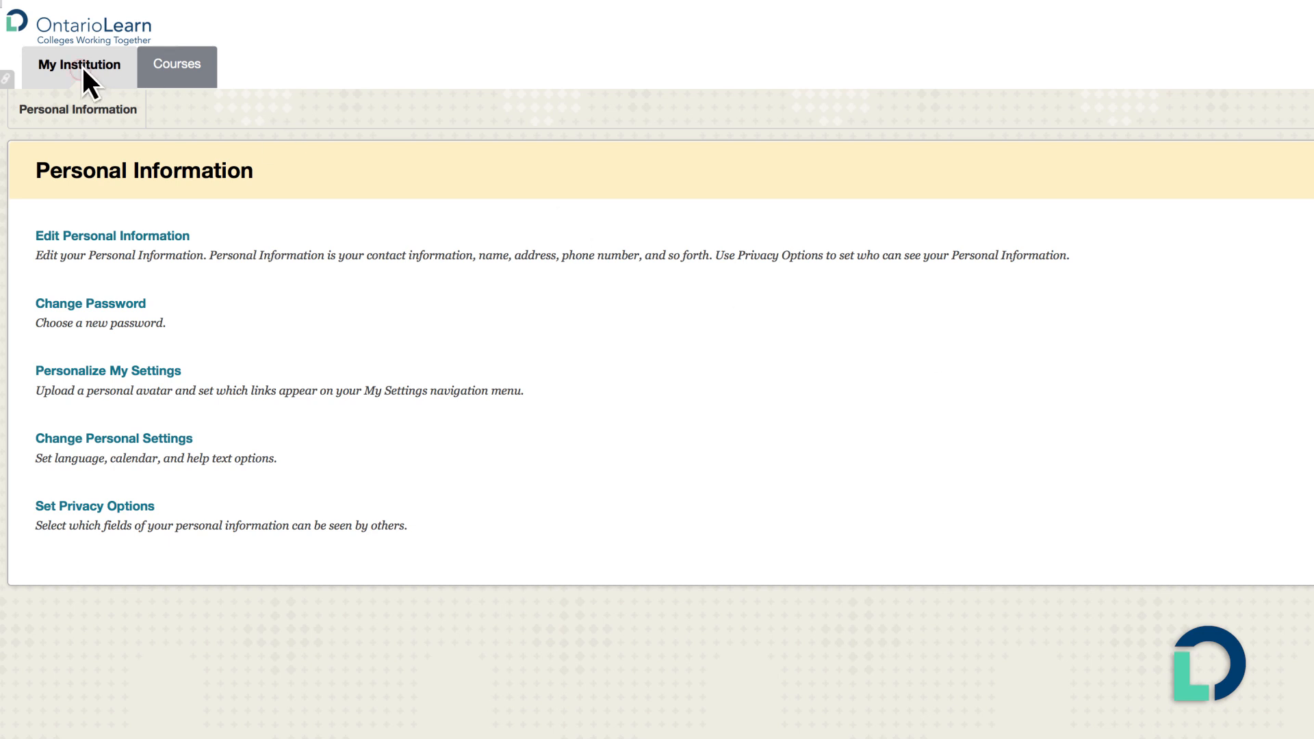
{"action": "left_click", "coordinate": [76, 64]}
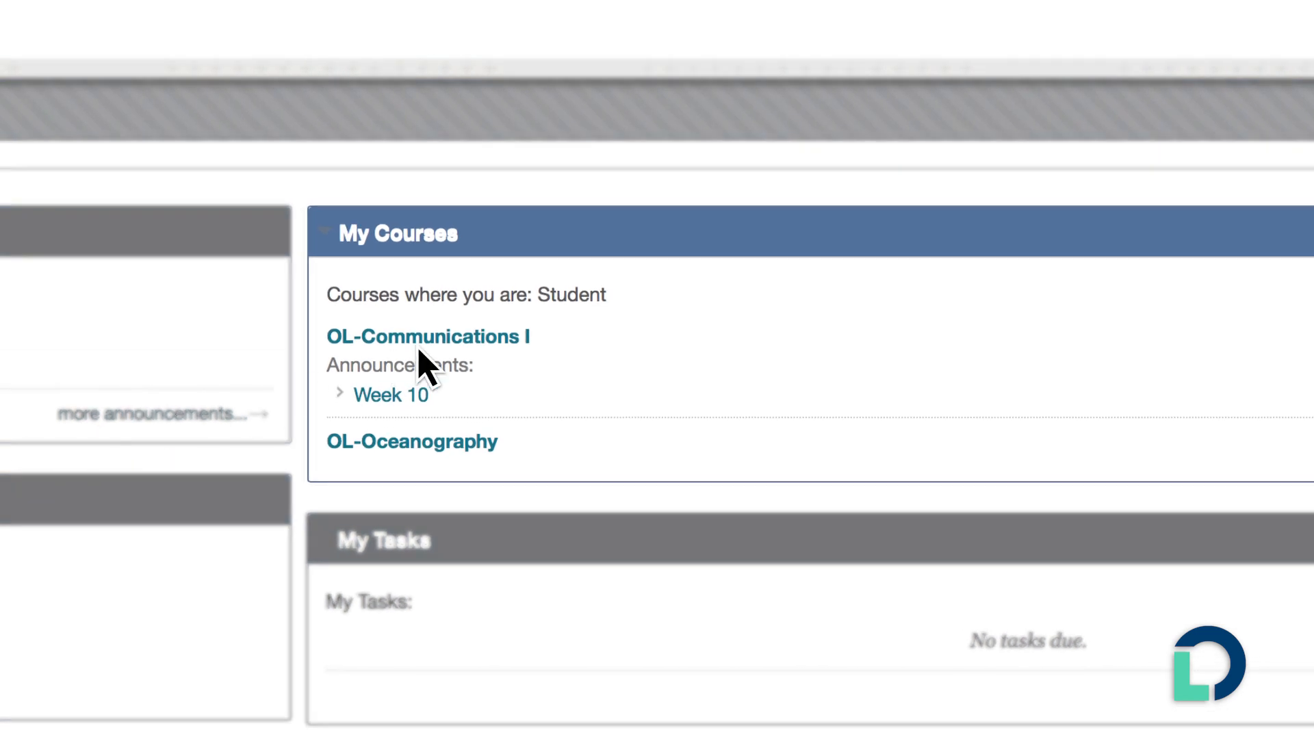
Enter the OL-Communications I course from the My Courses module.
{"action": "left_click", "coordinate": [429, 337]}
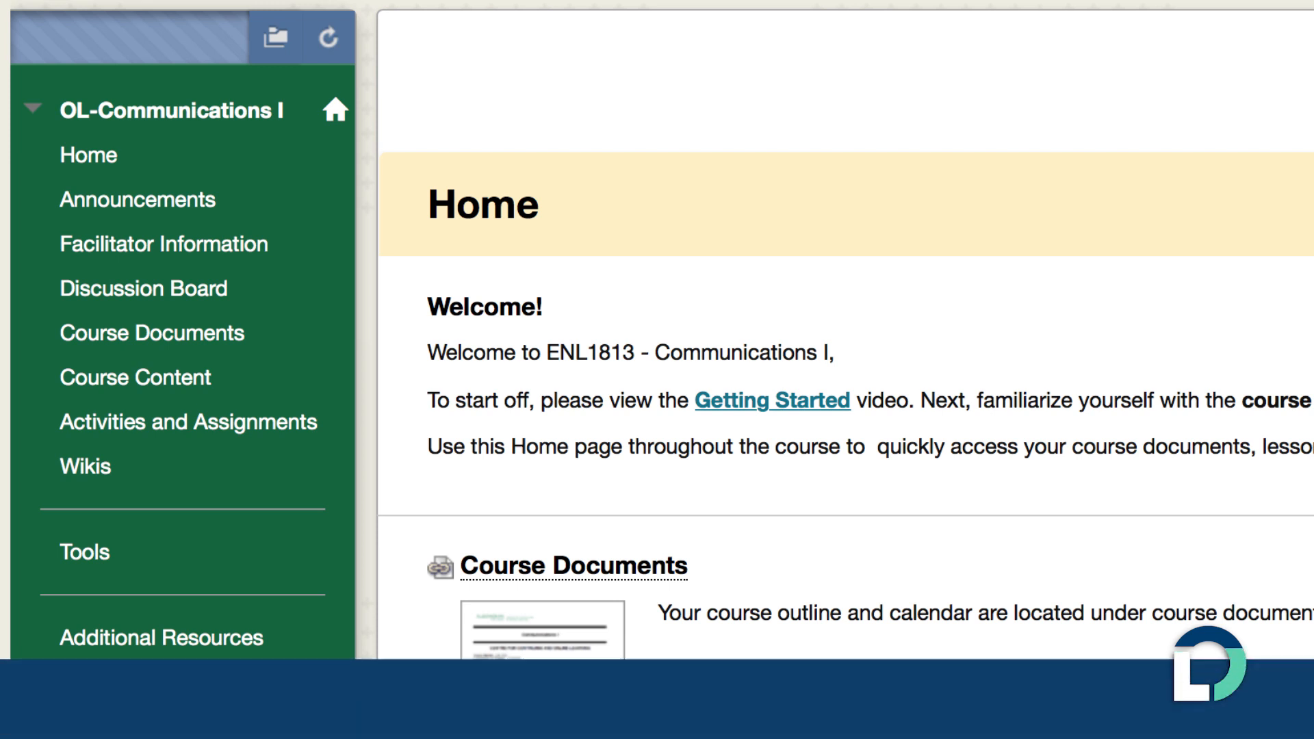
Review the course Announcements, then move to the Course Documents page.
{"action": "left_click", "coordinate": [131, 199]}
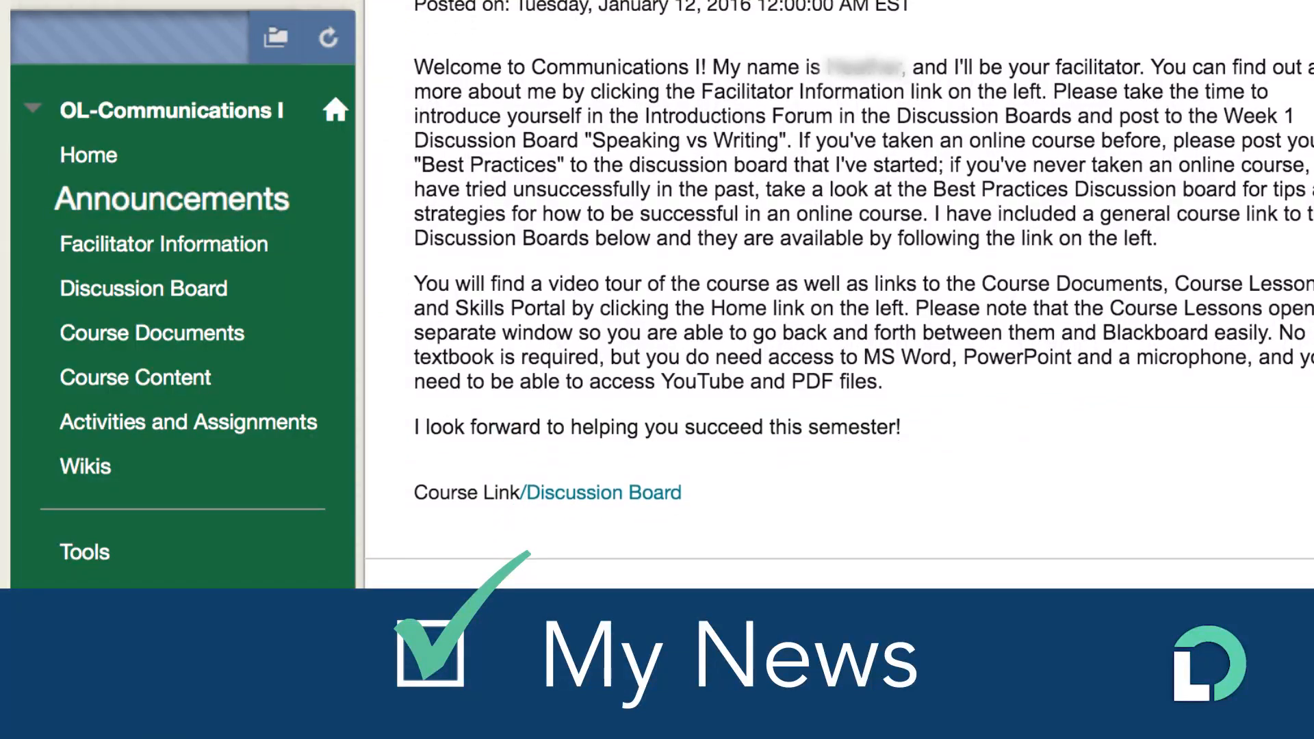
{"action": "scroll", "scroll_direction": "down", "scroll_amount": 3}
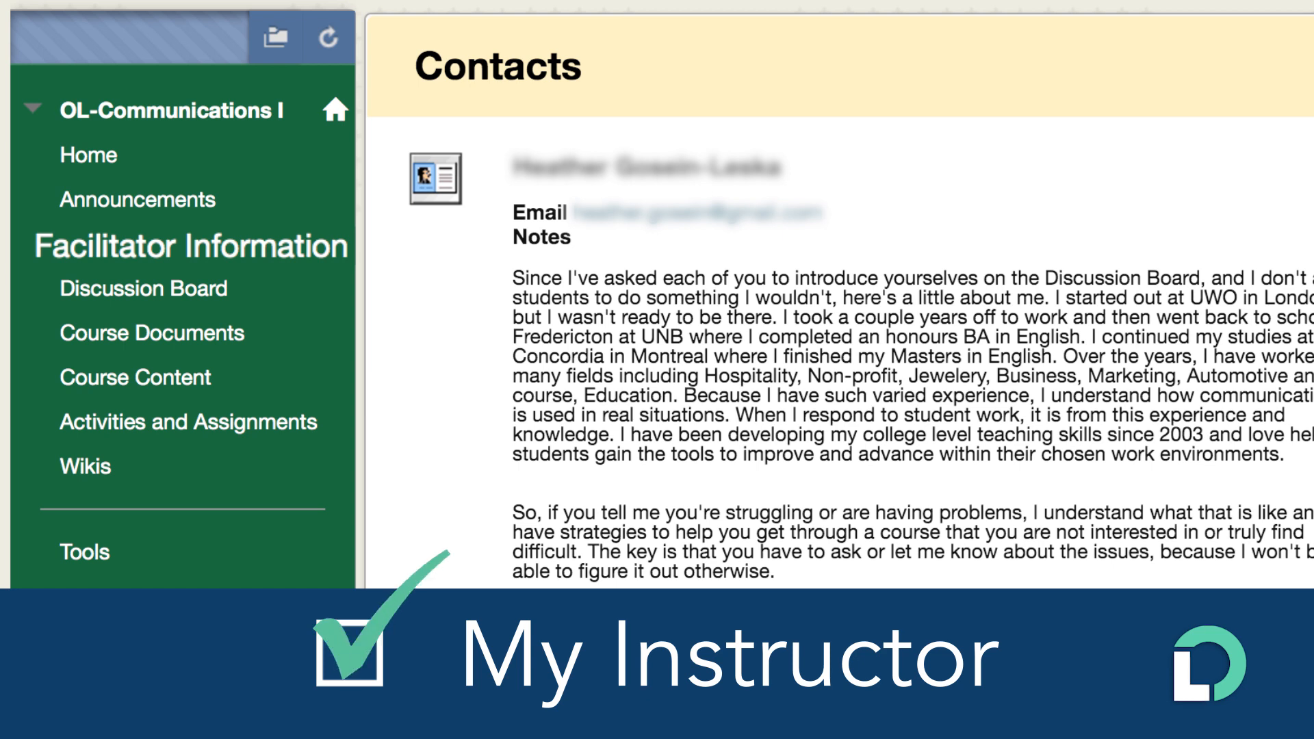
{"action": "left_click", "coordinate": [152, 333]}
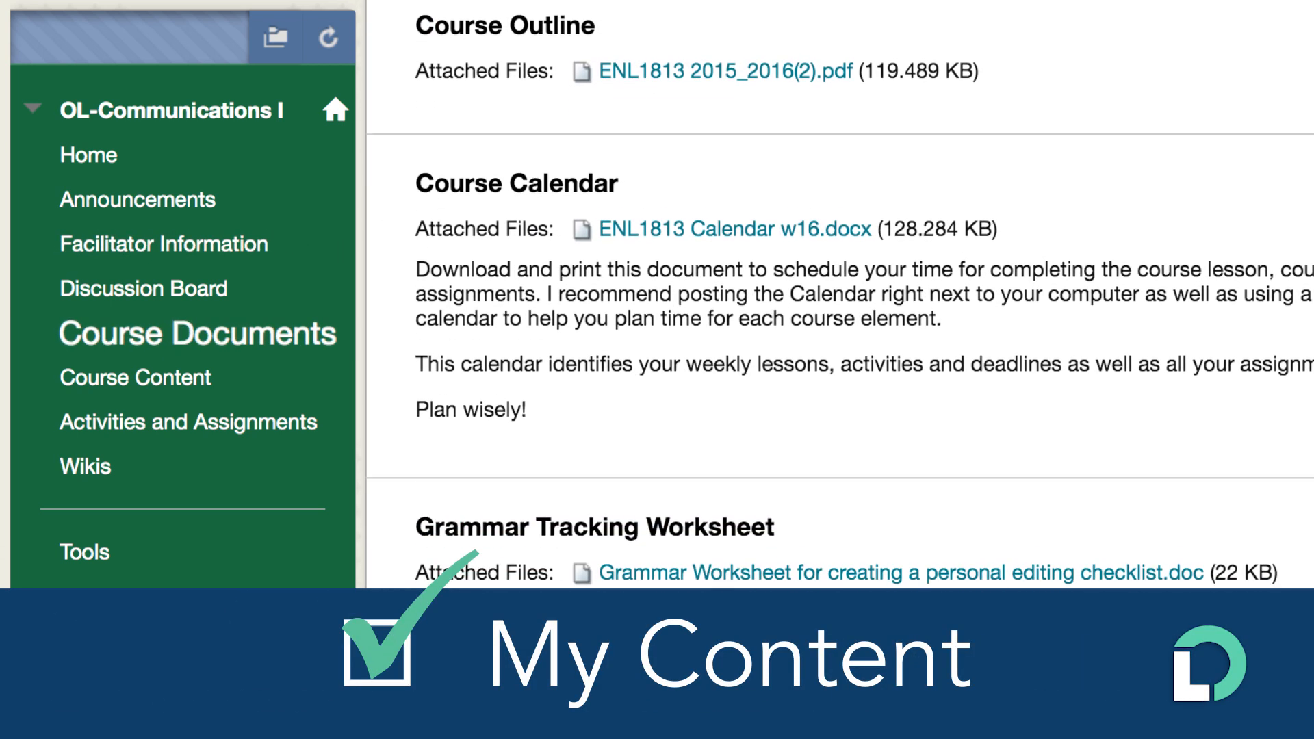
Move from Course Documents to the Activities and Assignments listing and scan it.
{"action": "scroll", "scroll_direction": "down", "scroll_amount": 3}
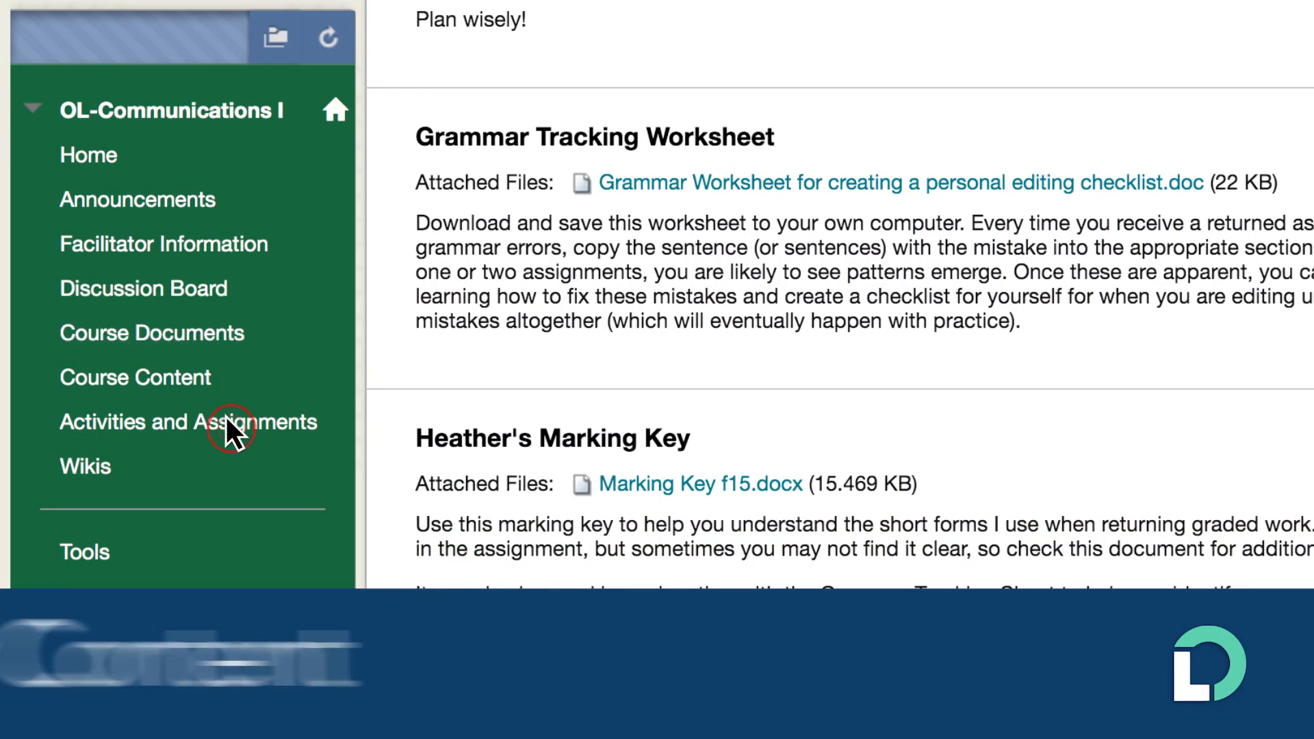
{"action": "left_click", "coordinate": [187, 421]}
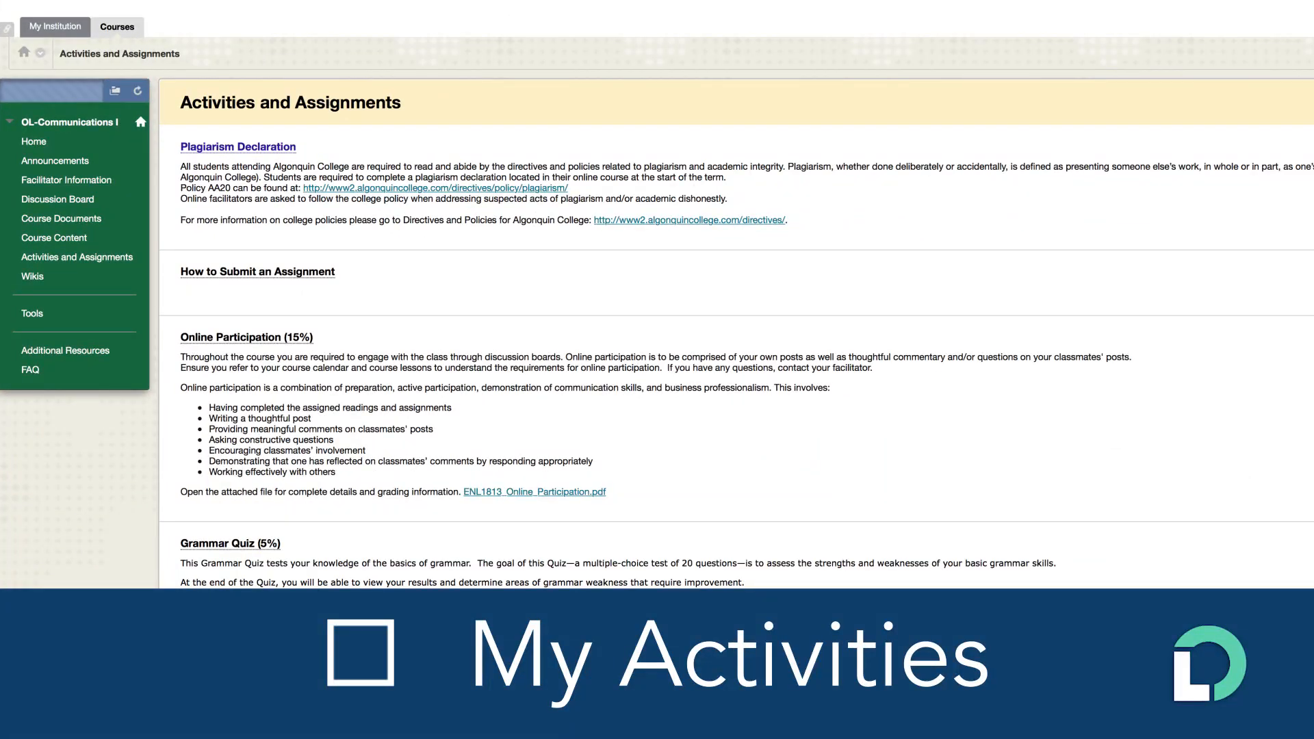
{"action": "scroll", "scroll_direction": "down", "scroll_amount": 3}
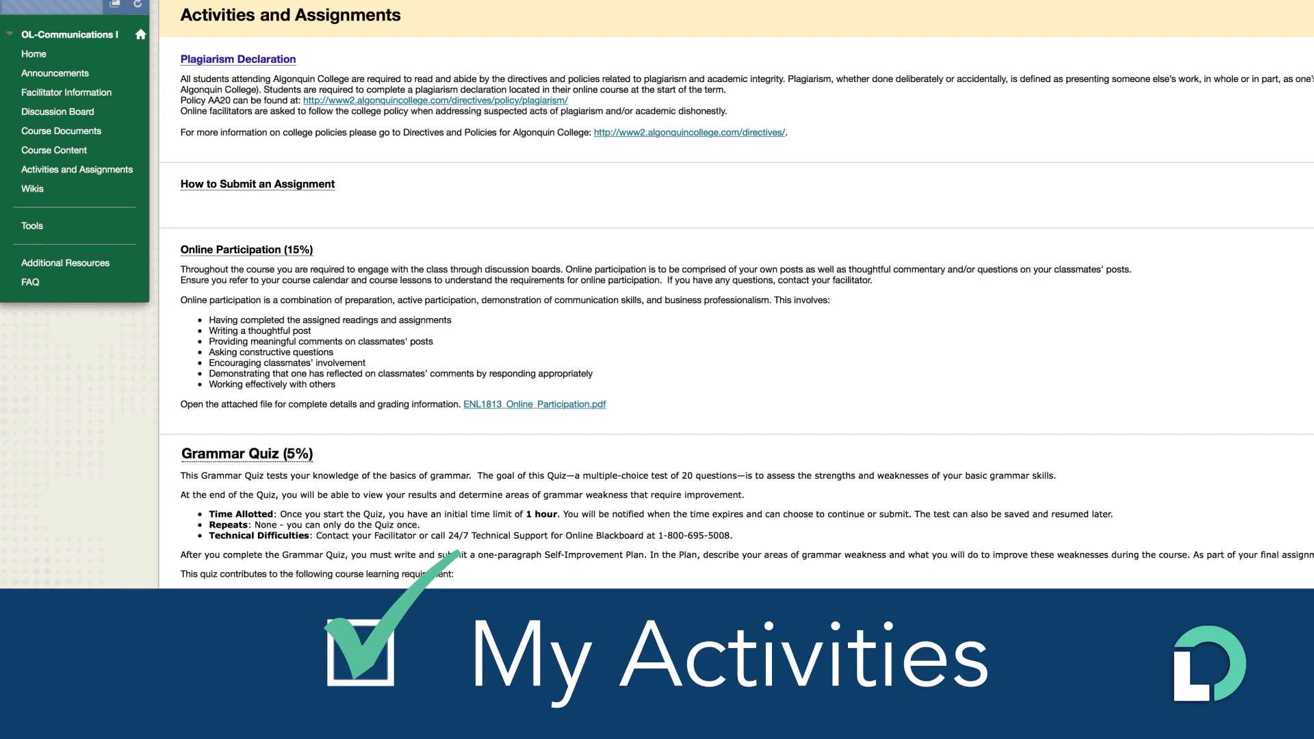